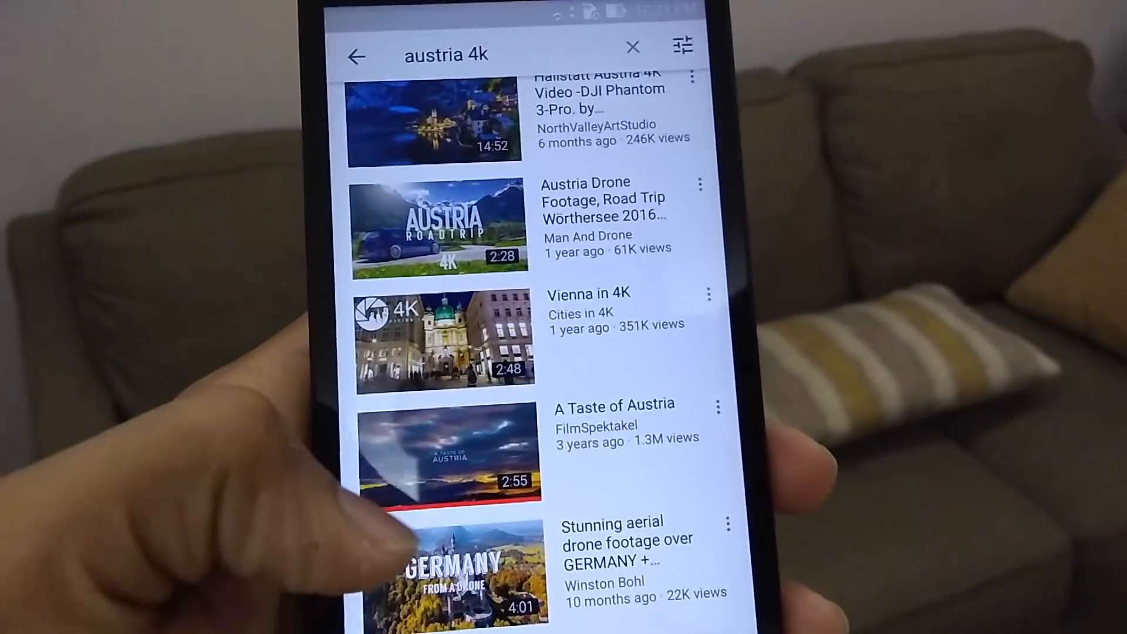
# - Start the 'A Taste of Austria' video from the 'austria 4k' search results
pyautogui.click(434, 456)
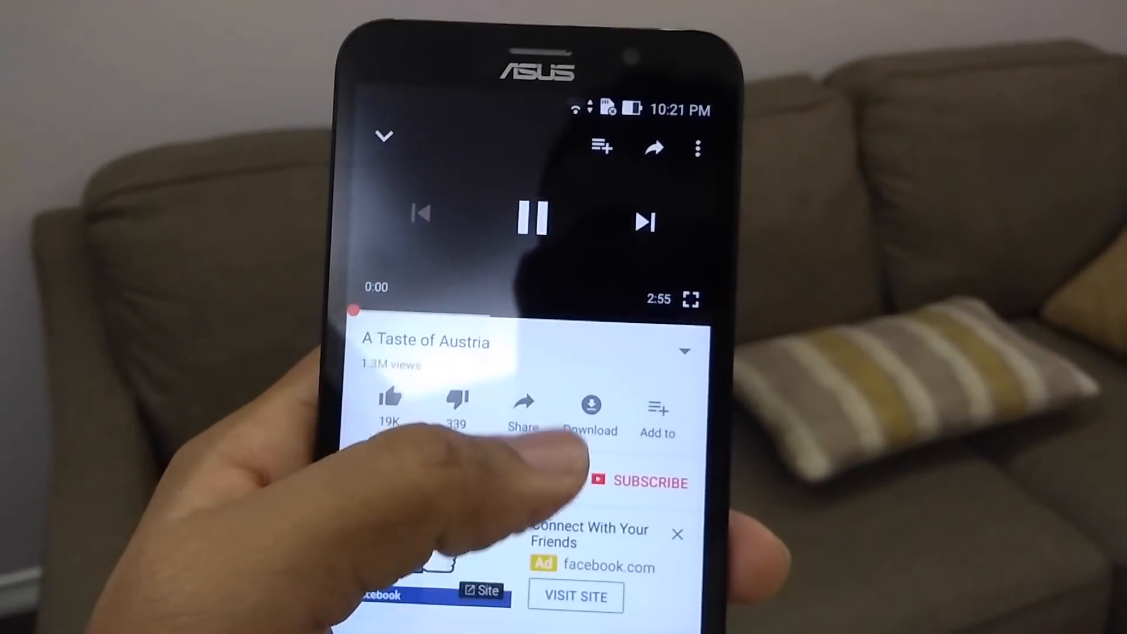